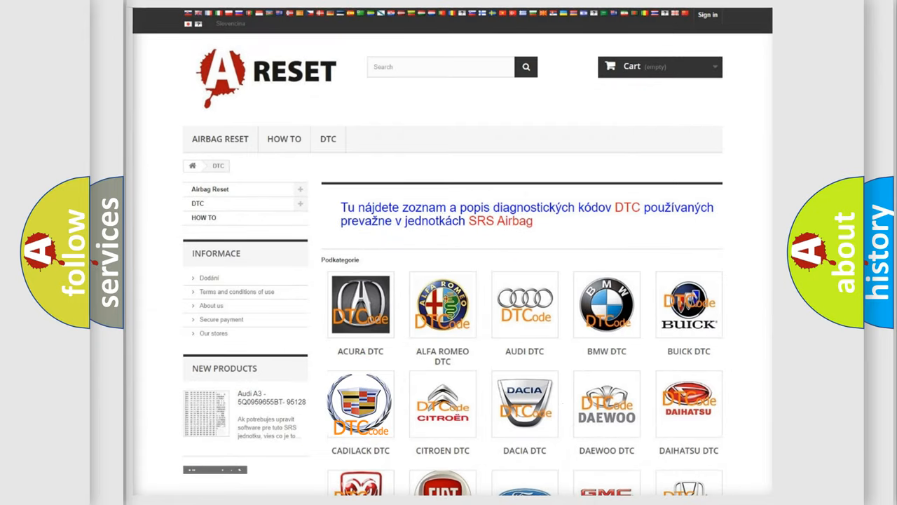
- Open the Cadillac DTC code list and reach the B247002 antenna-circuit entry
left_click(360, 403)
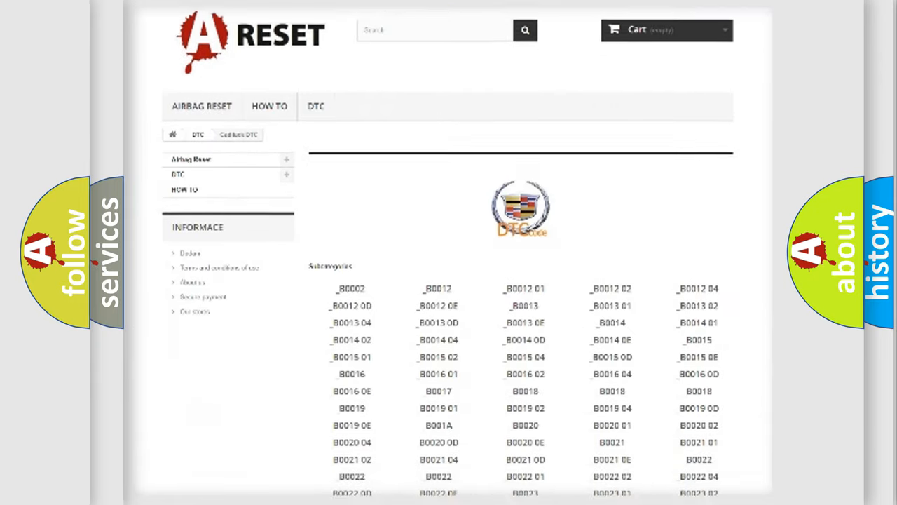
scroll("down", 3)
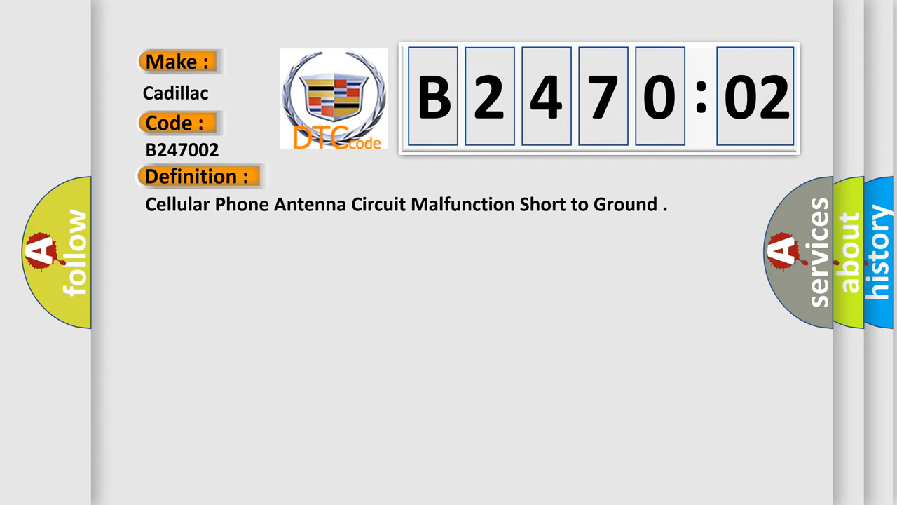
- Show the Description, then the Cause (VCIM detects no cellular antenna) for B247002
left_click(364, 176)
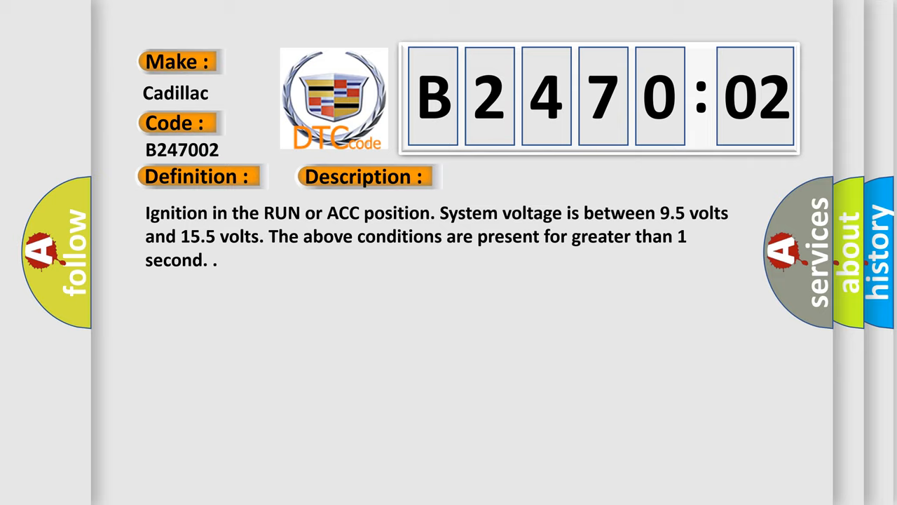
left_click(514, 176)
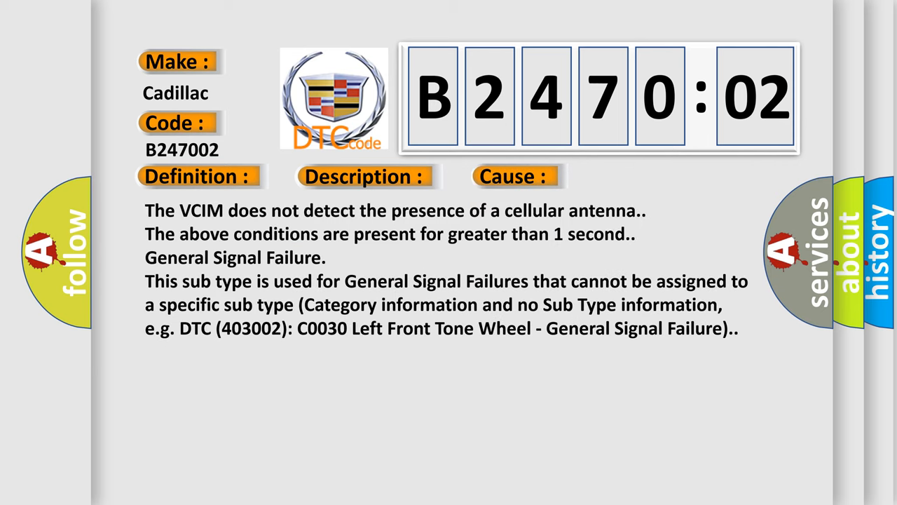